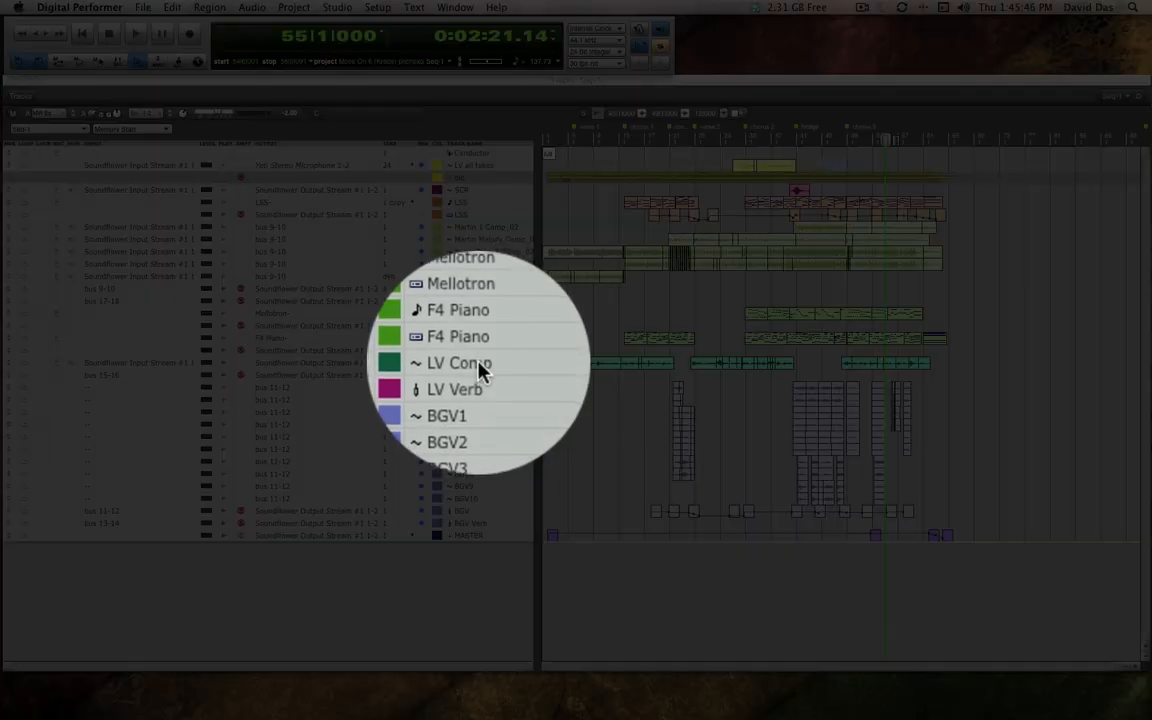
Display the LV Comp vocal track on its own in the Sequence Editor
left_click(460, 362)
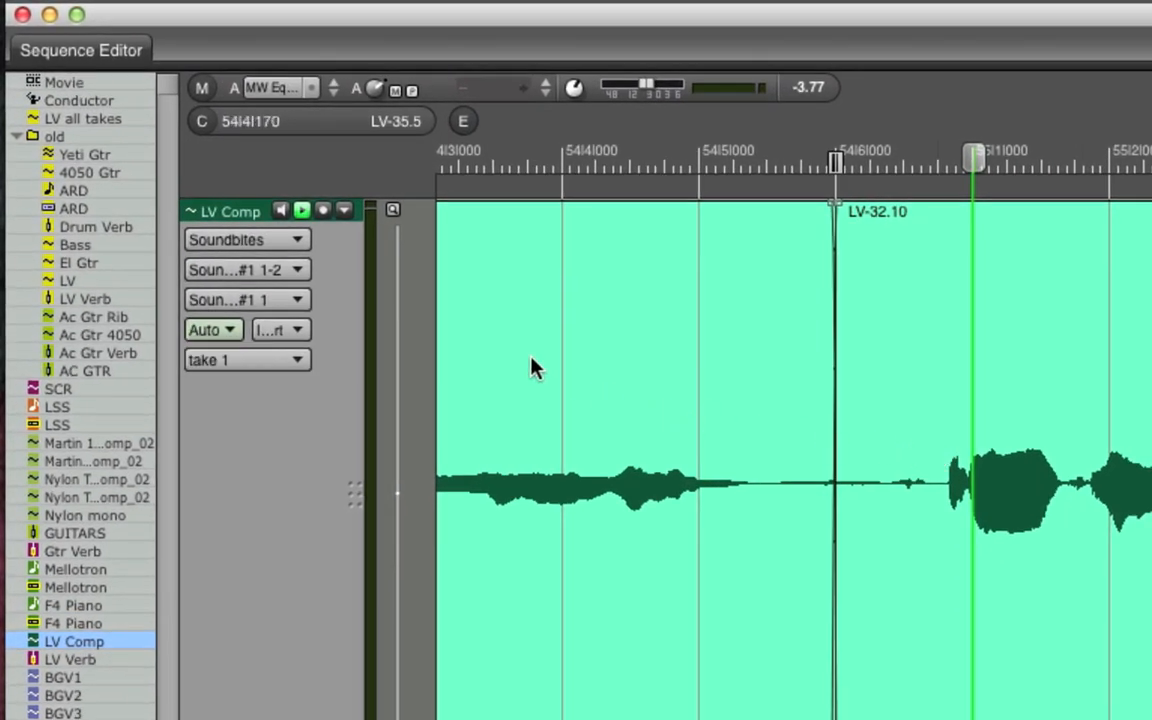
Switch the LV Comp track layer from Soundbites to Pitch
left_click(244, 240)
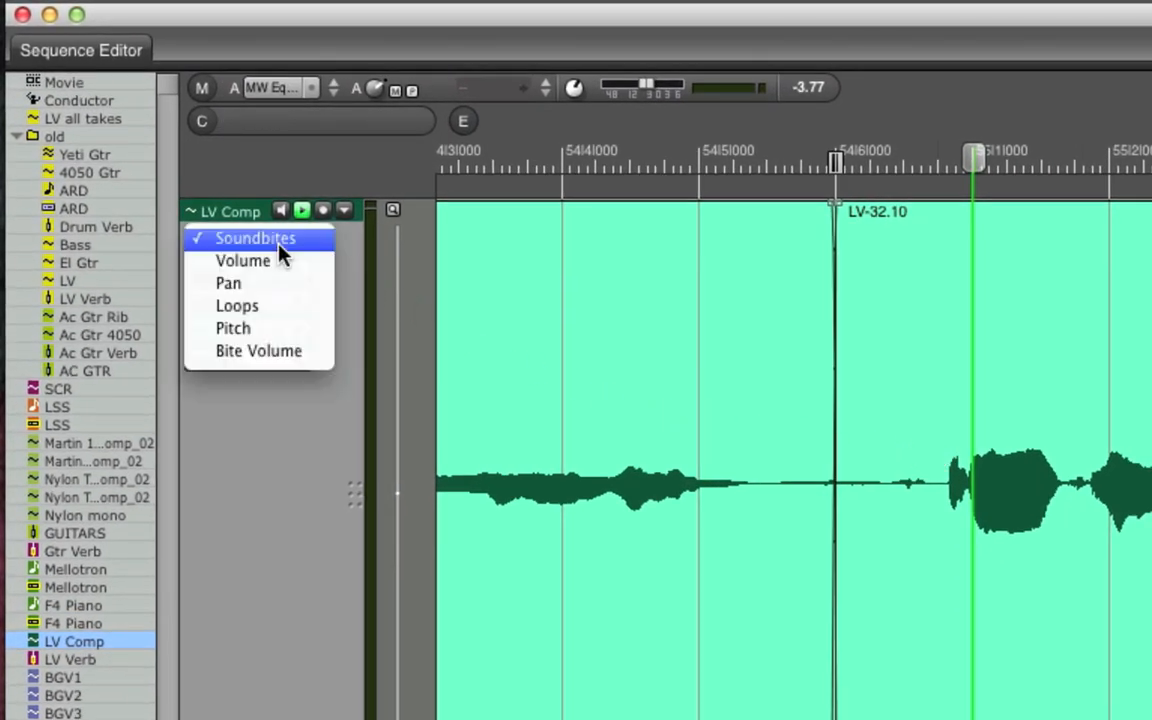
mouse_move(232, 328)
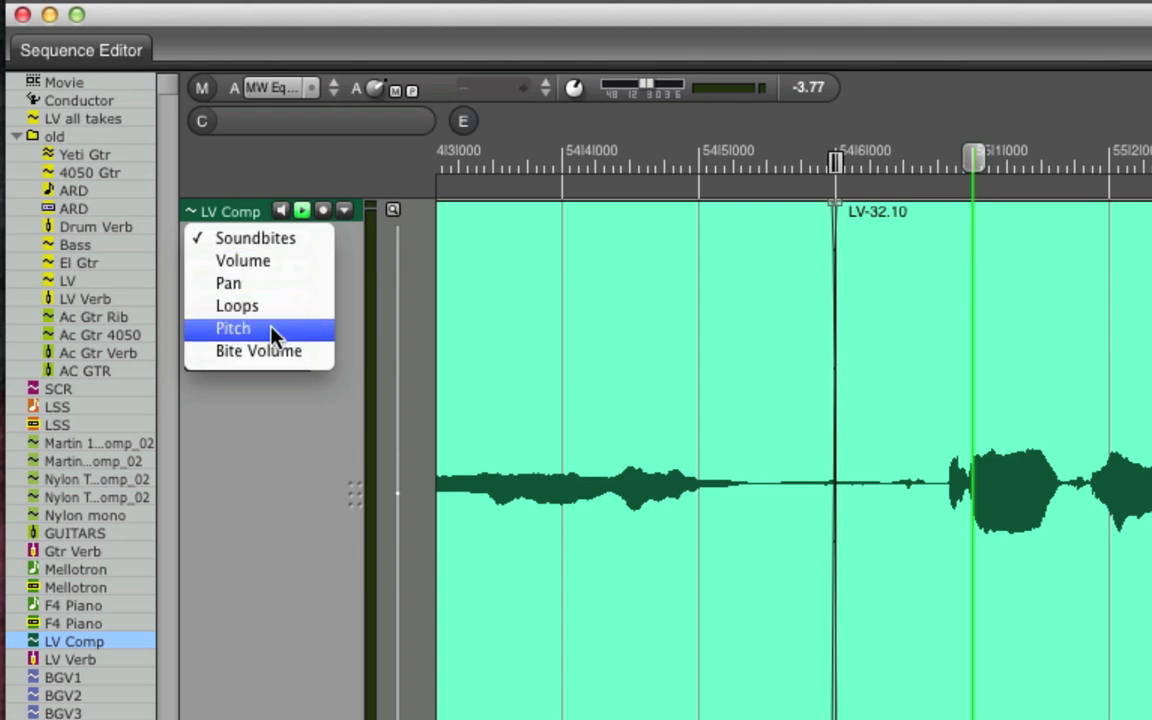
left_click(232, 328)
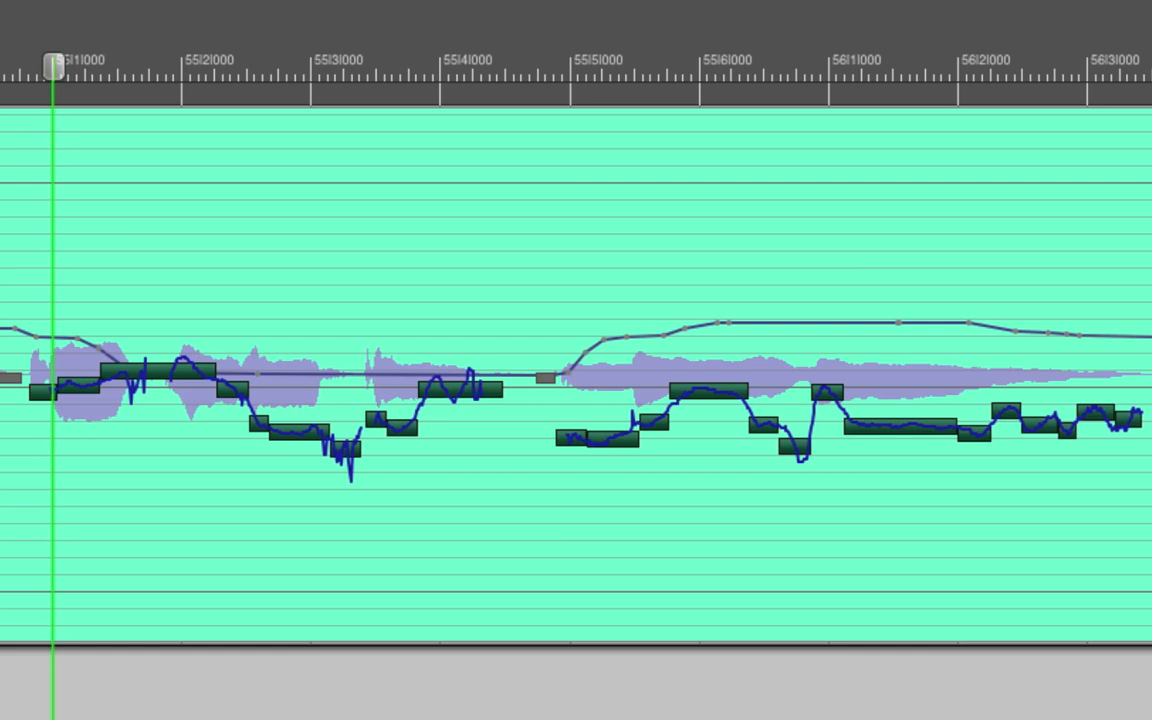
mouse_move(292, 442)
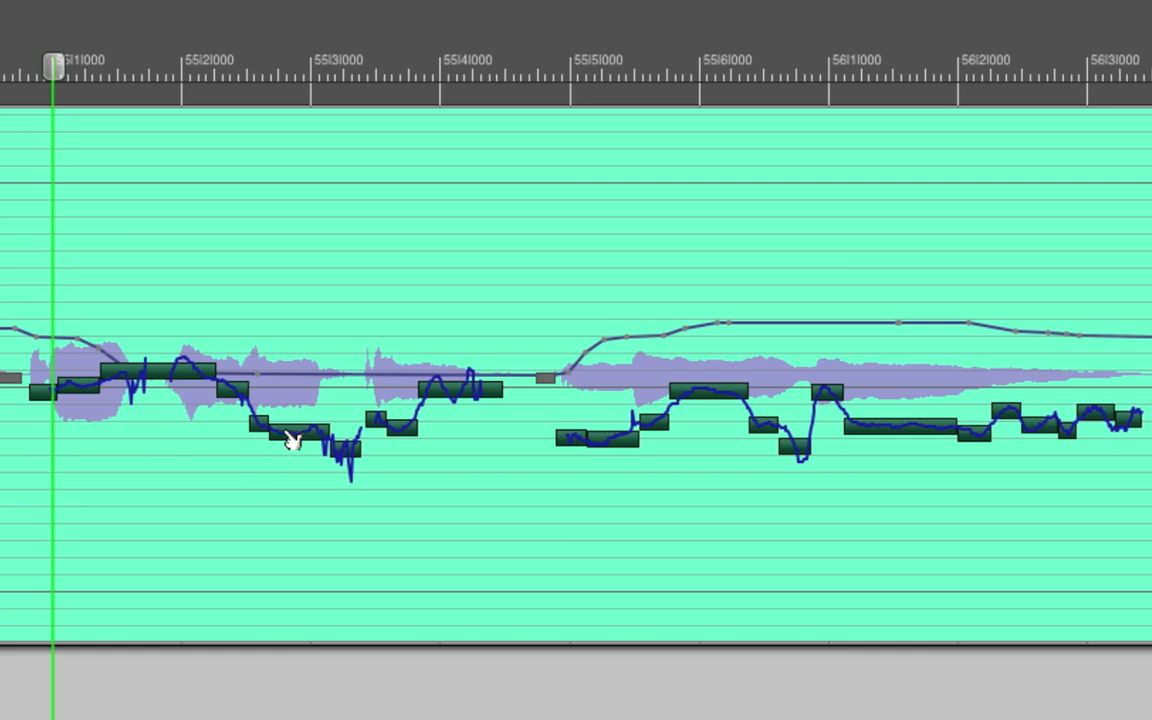
mouse_move(298, 444)
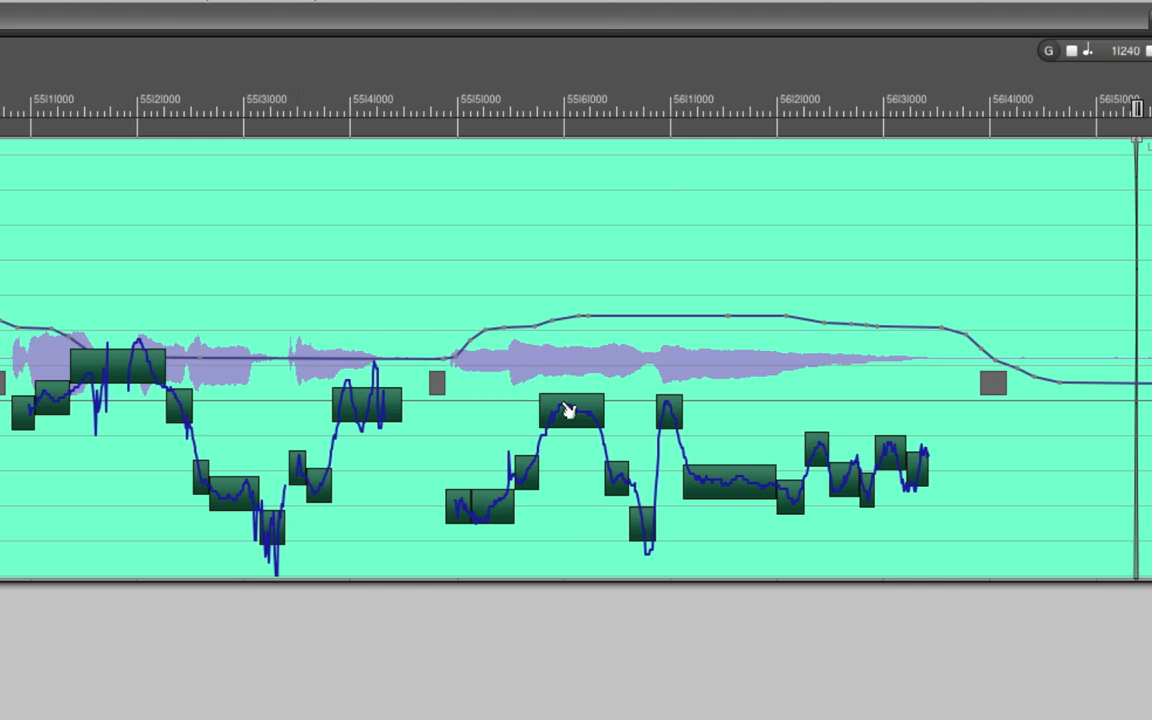
mouse_move(580, 418)
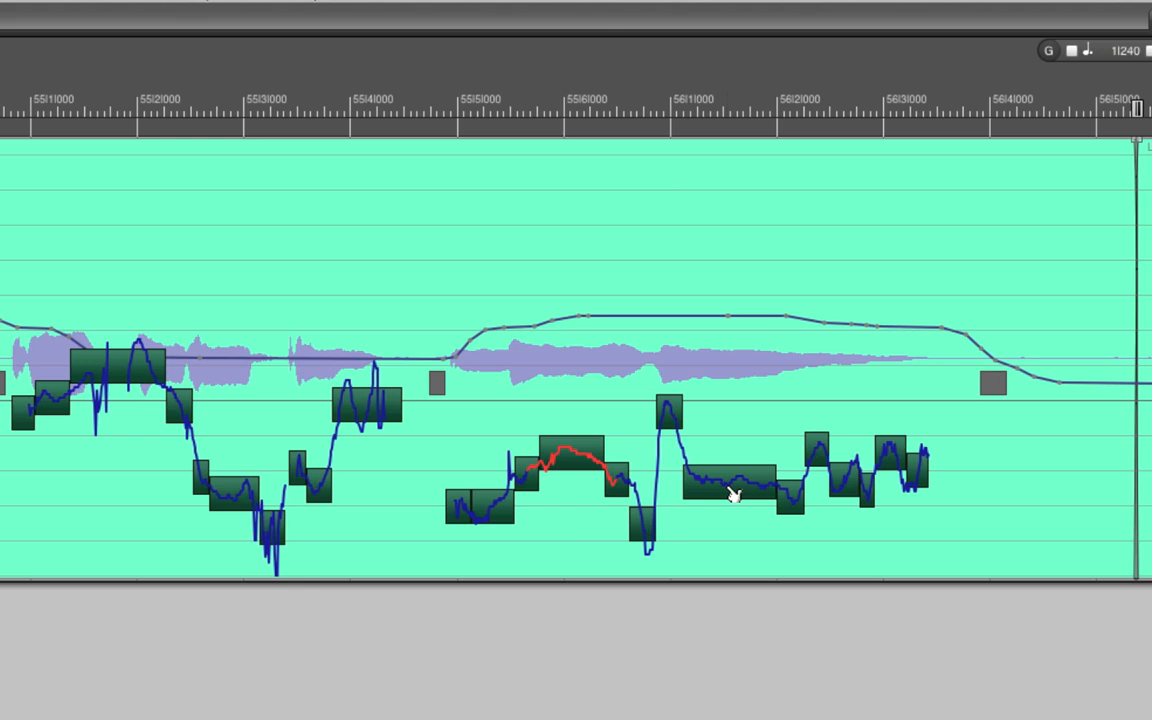
mouse_move(576, 470)
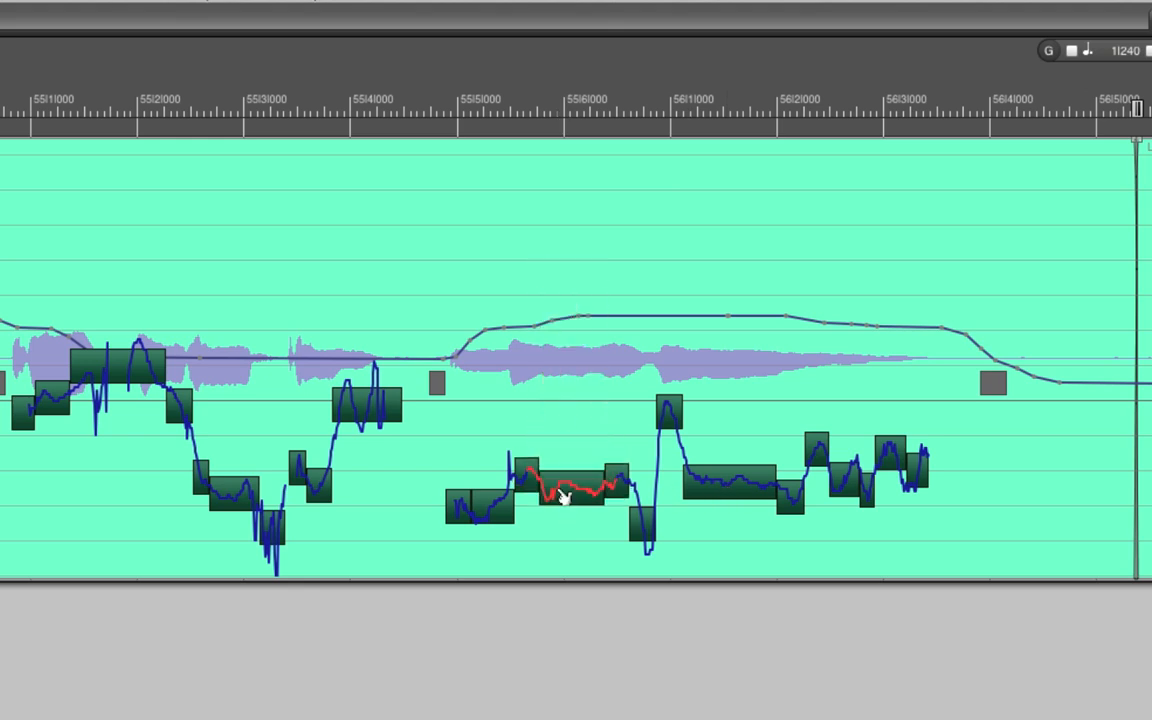
Drag the notes near 556 and 561 onto the corrected pitch line
left_click_drag(564, 496, 576, 432)
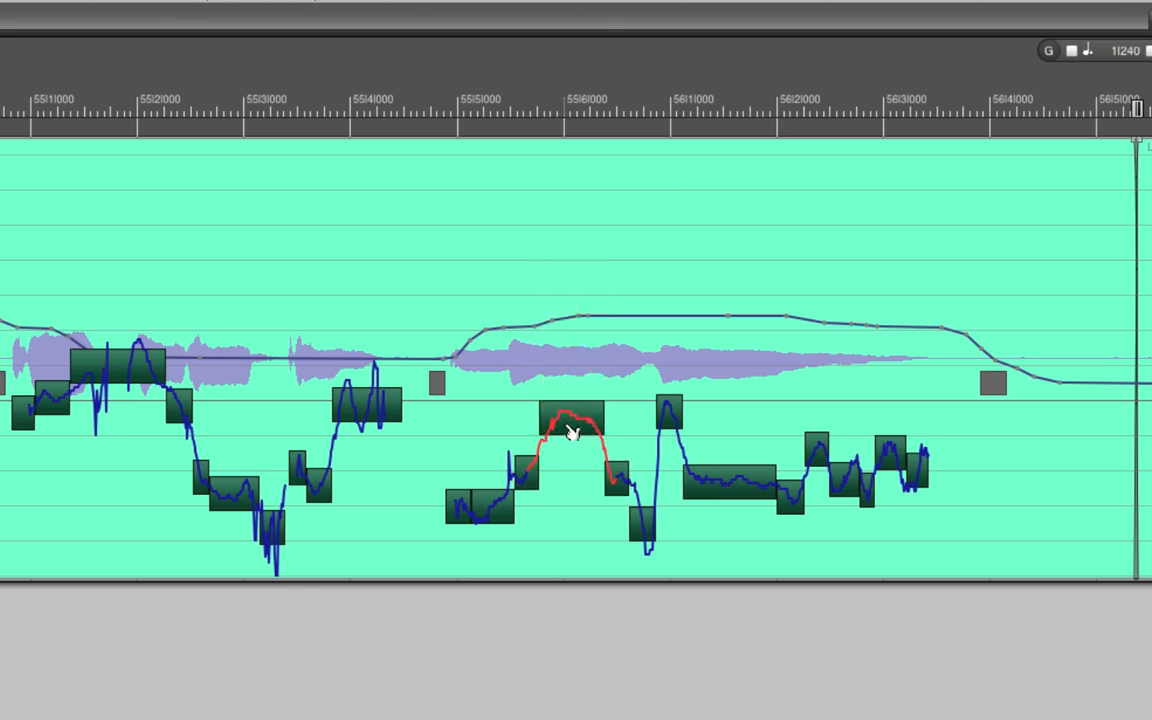
mouse_move(730, 490)
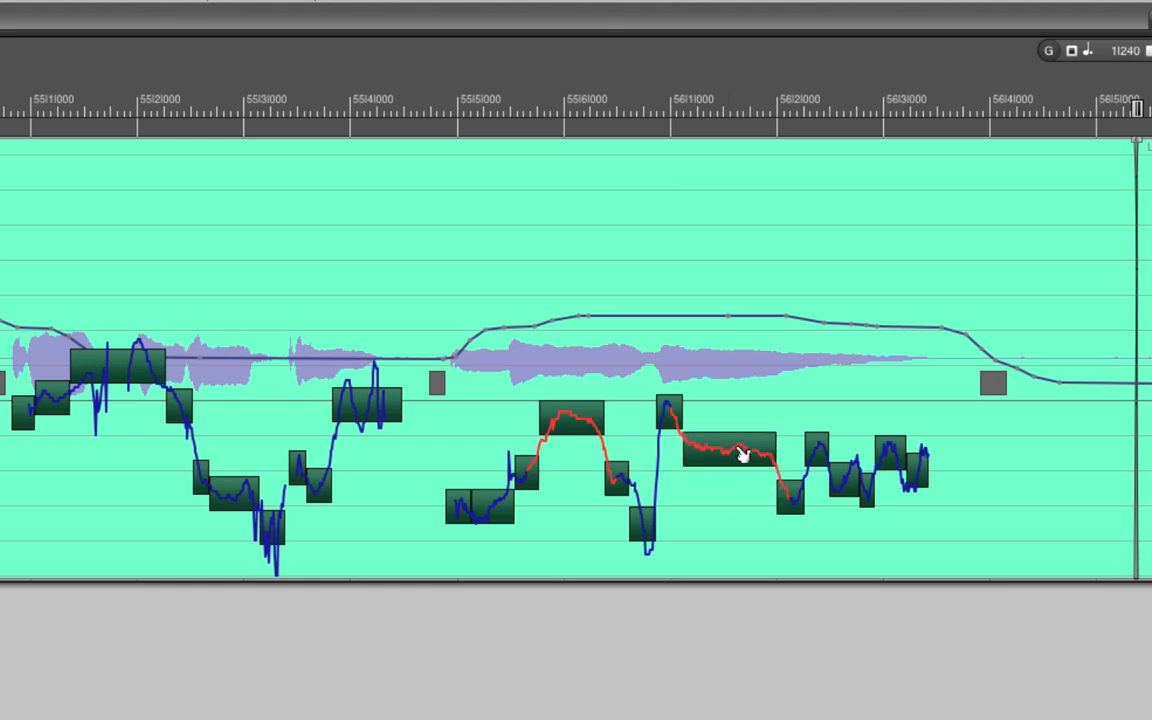
left_click_drag(730, 456, 730, 296)
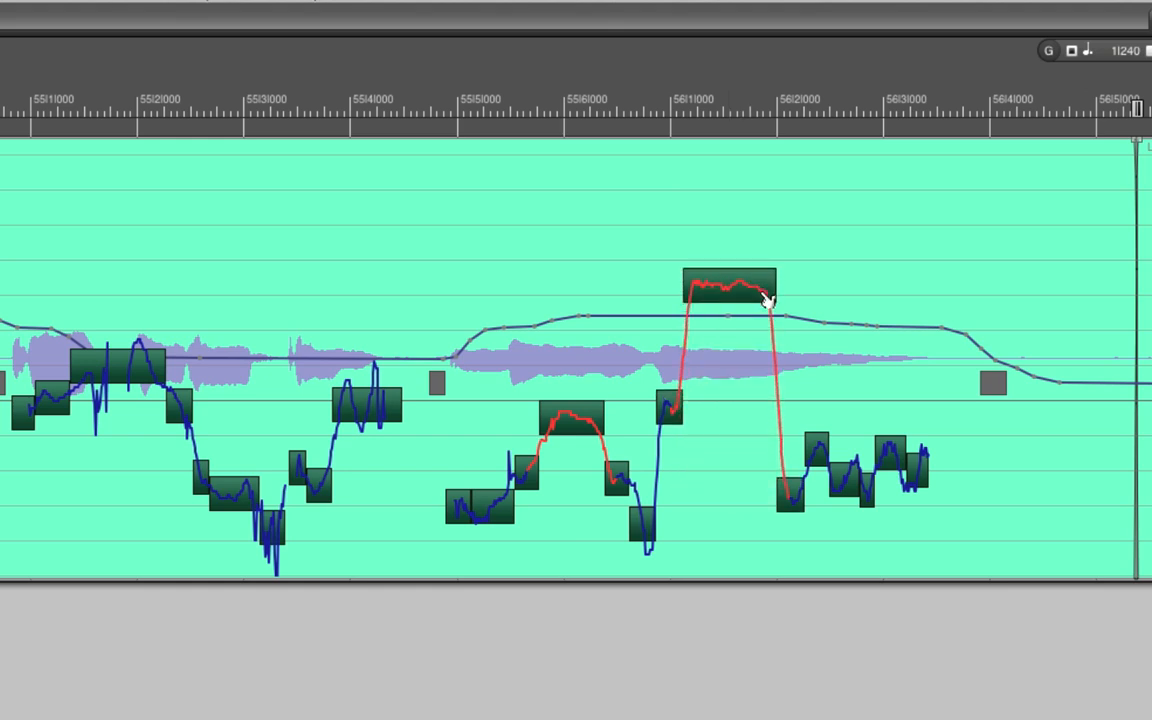
left_click_drag(730, 284, 764, 464)
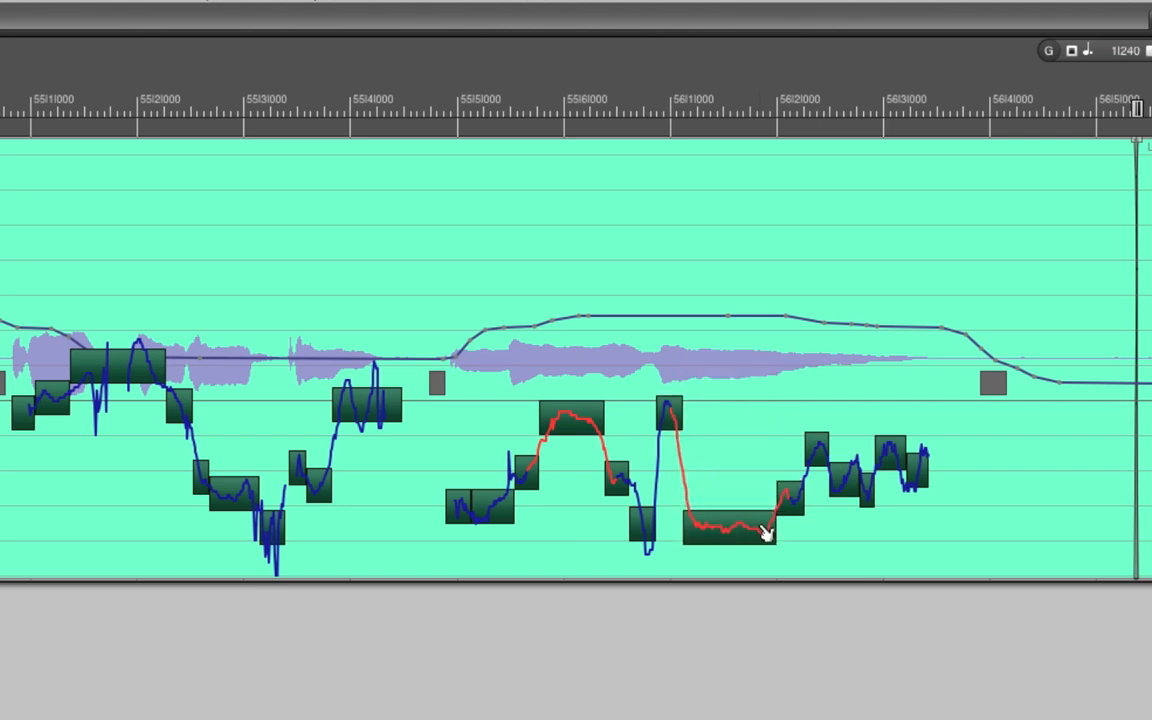
left_click_drag(764, 536, 764, 504)
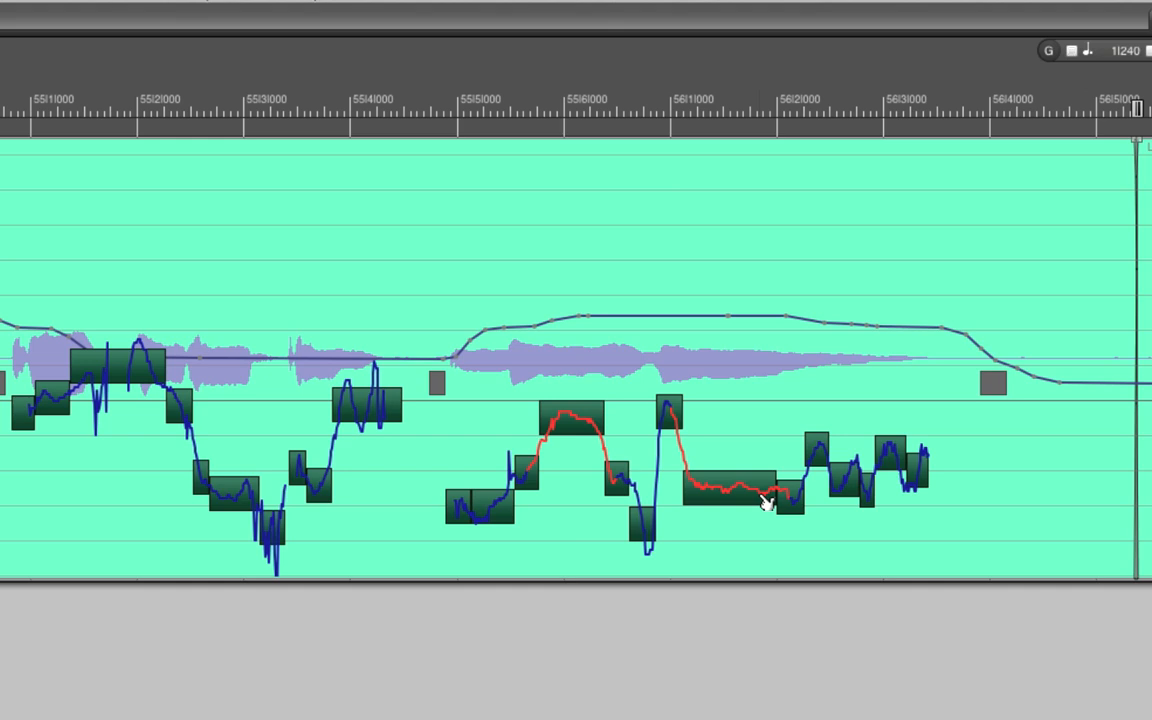
mouse_move(812, 412)
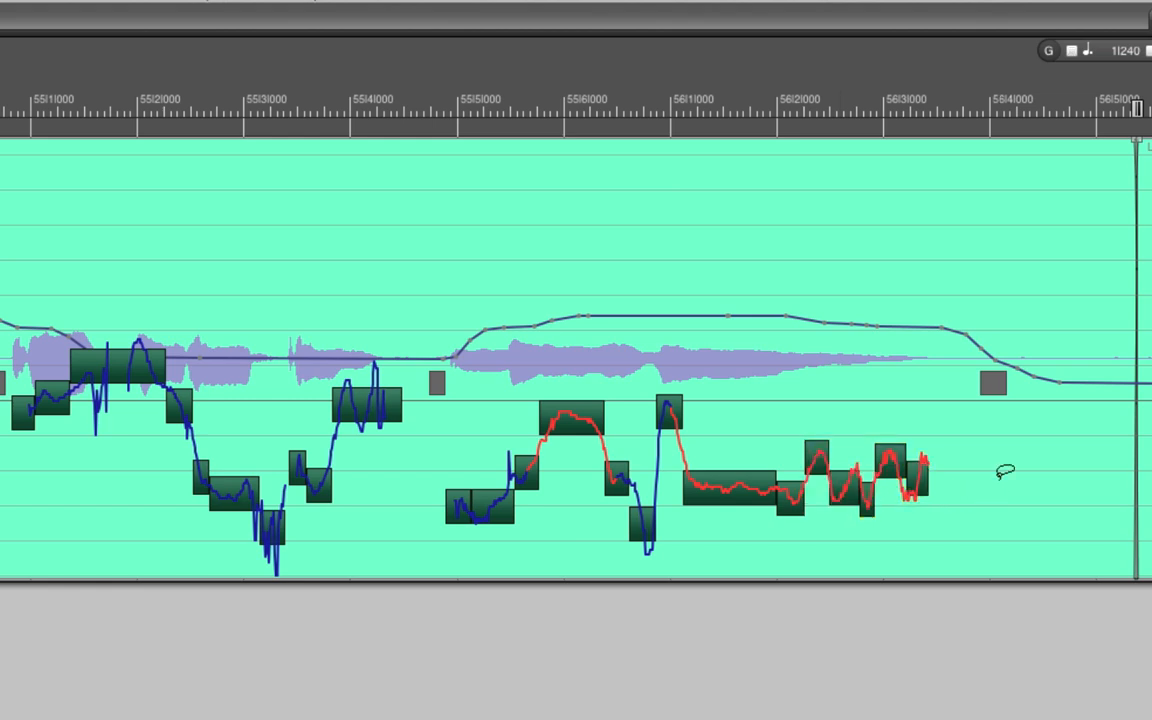
mouse_move(1050, 324)
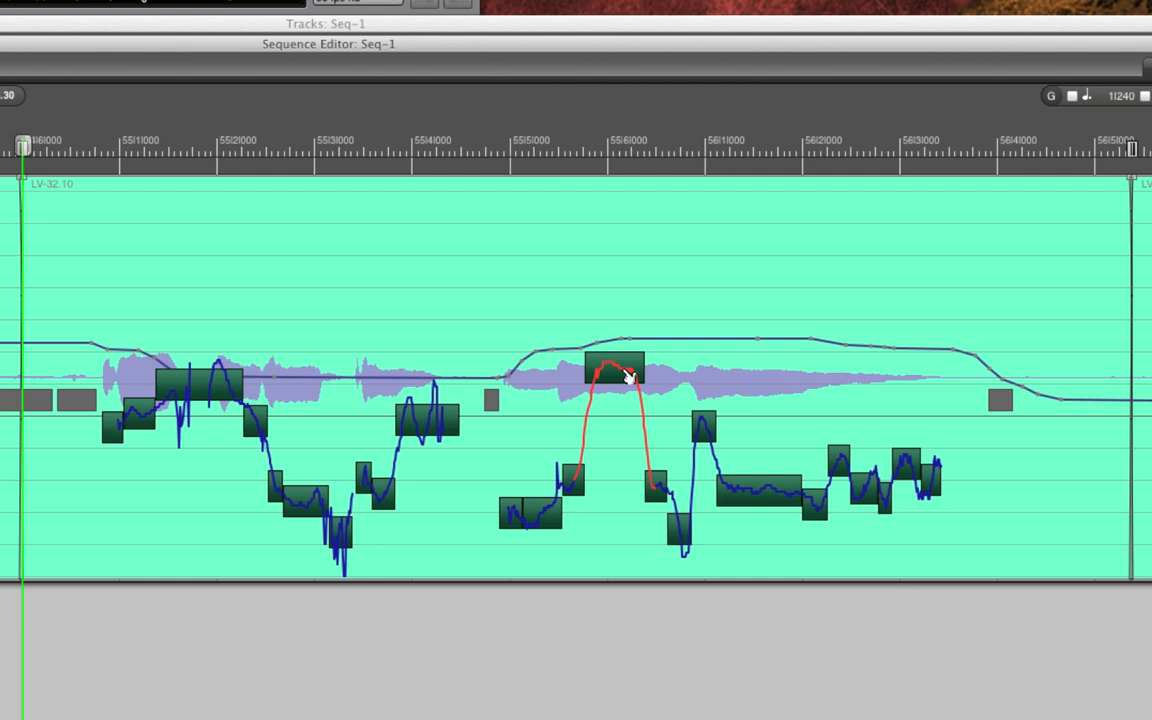
mouse_move(628, 384)
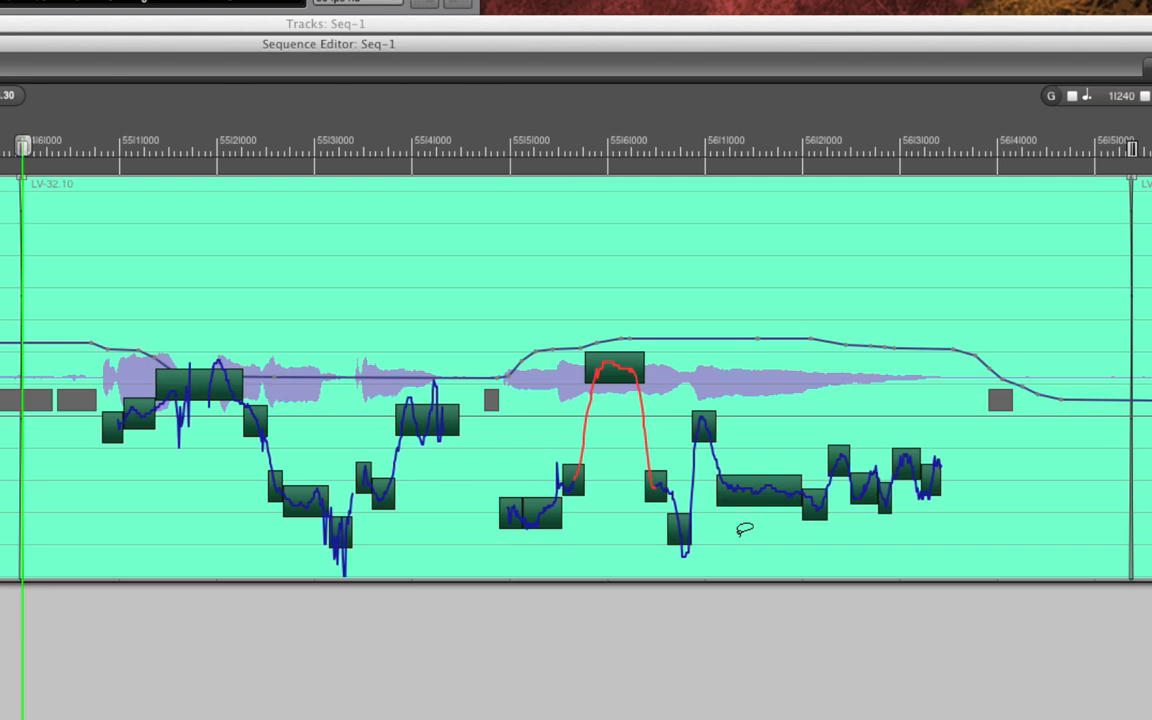
Align the final pitch segments of the phrase onto a single steady note
left_click(710, 480)
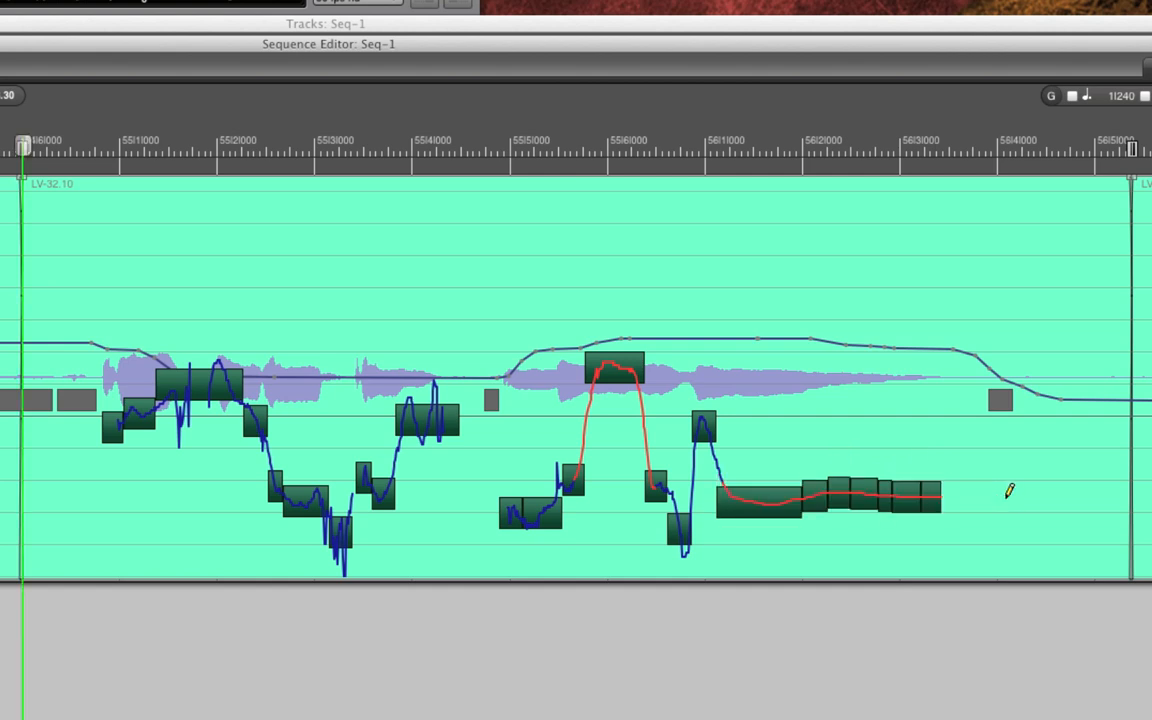
left_click(88, 150)
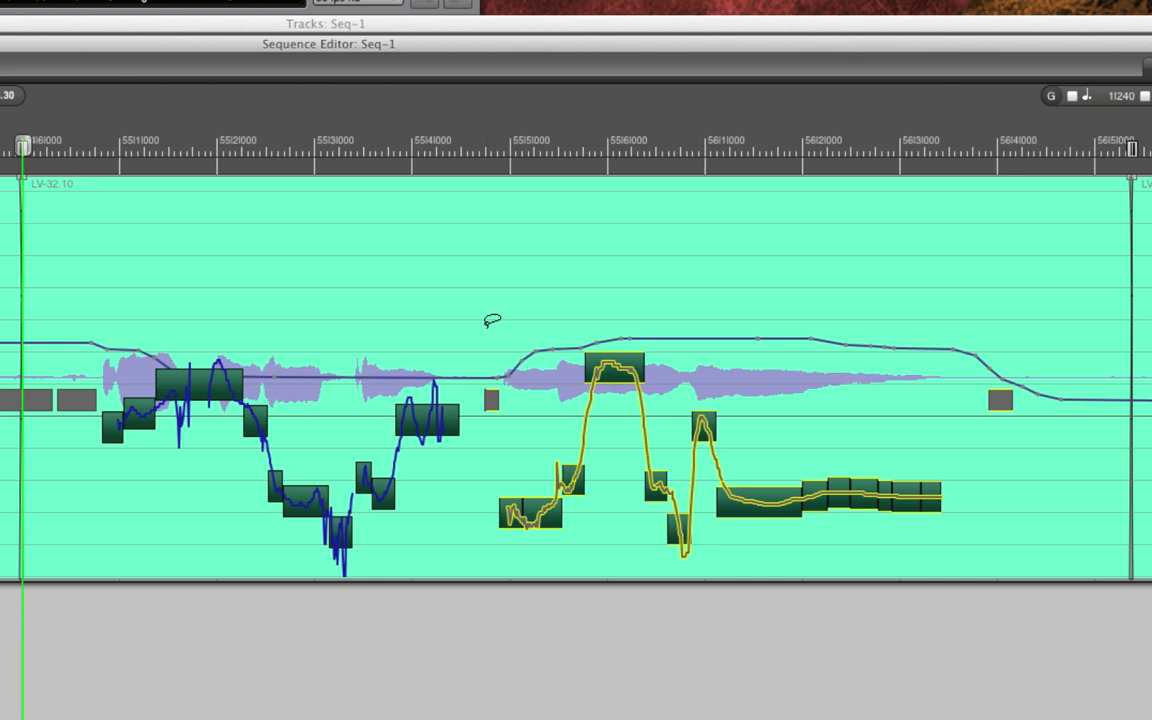
Select the pitch notes of the final phrase from 555 to 563 together
left_click_drag(490, 320, 970, 556)
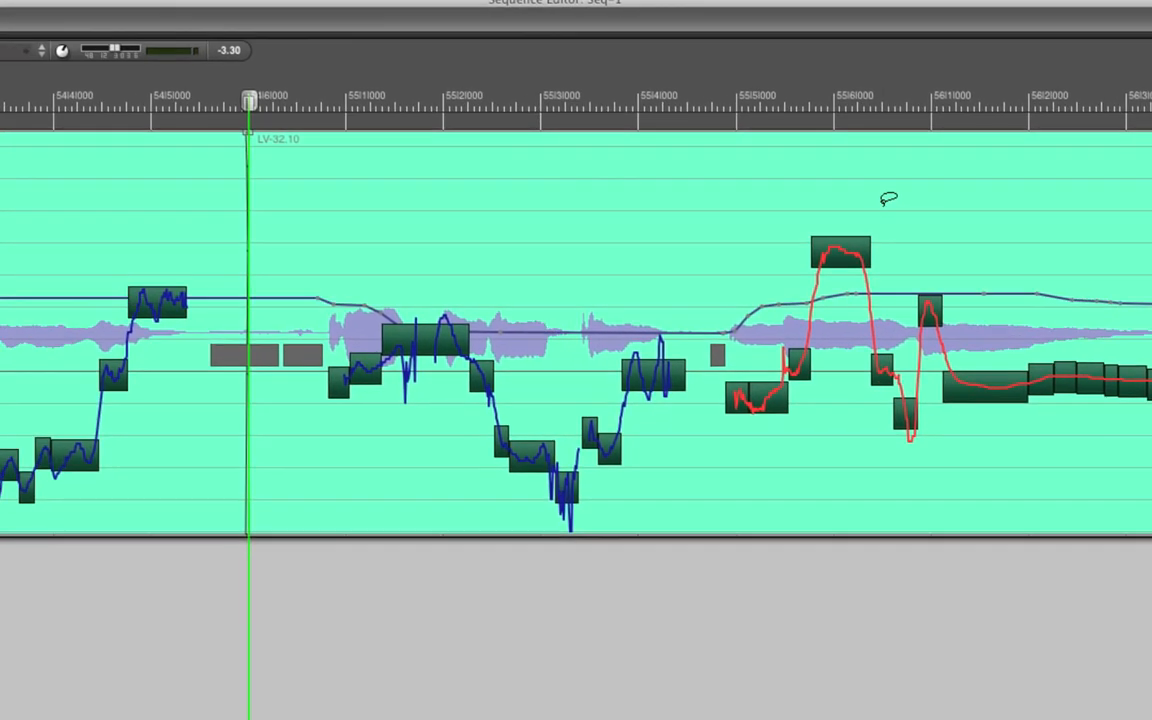
Return the LV Comp track layer to Soundbites
left_click(110, 20)
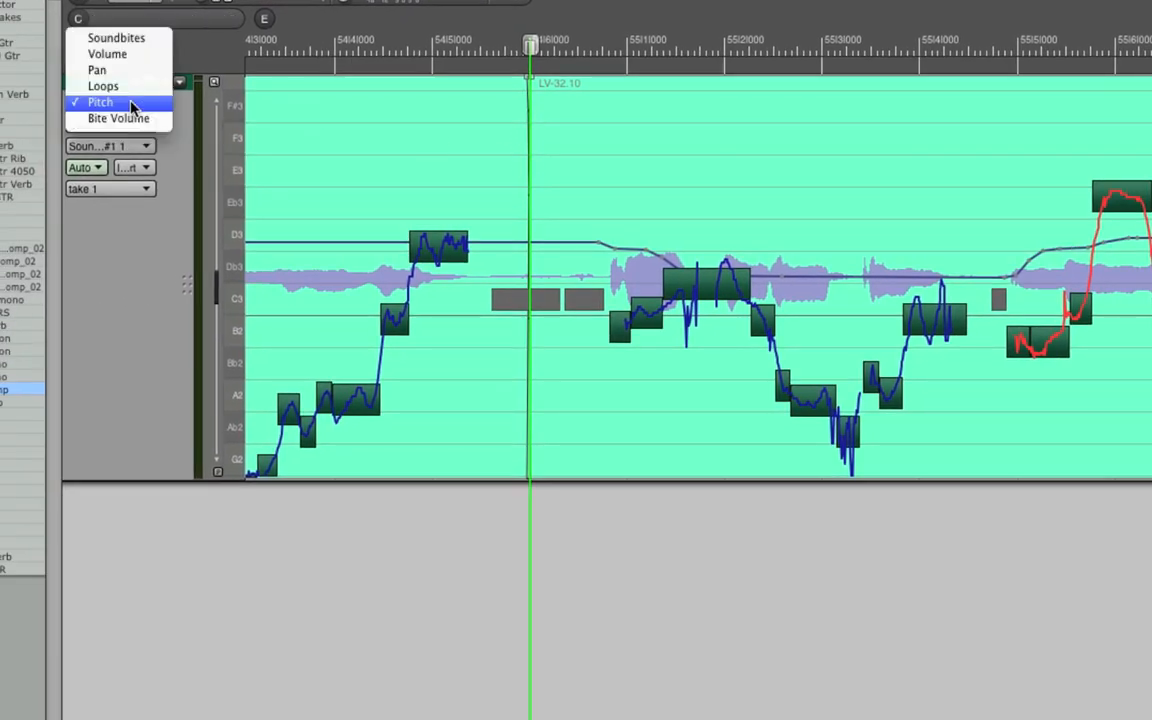
left_click(116, 36)
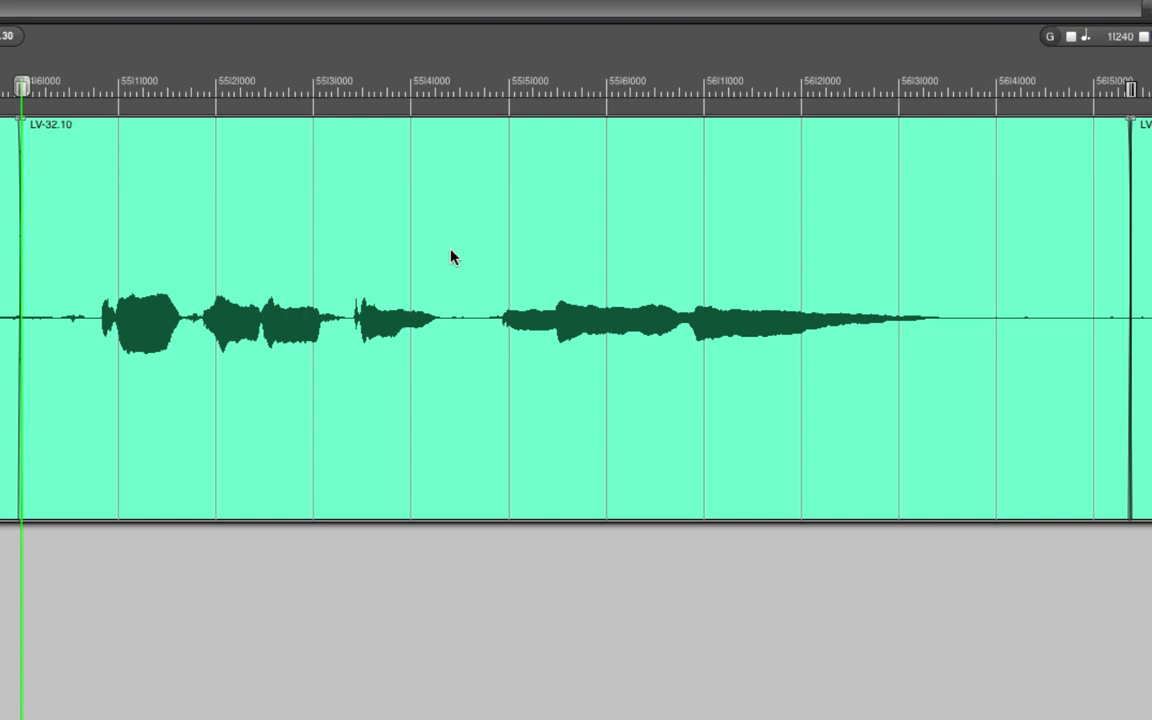
Merge the selected tuned soundbite into a new LV Comp audio file
left_click(456, 258)
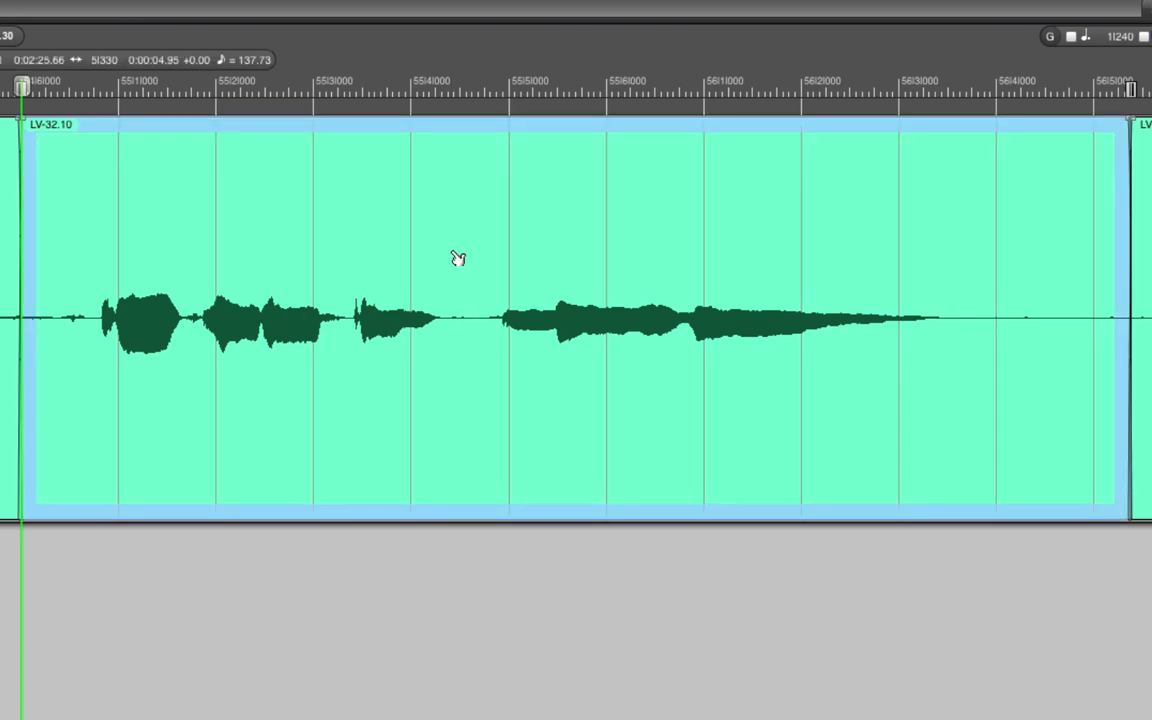
right_click(456, 256)
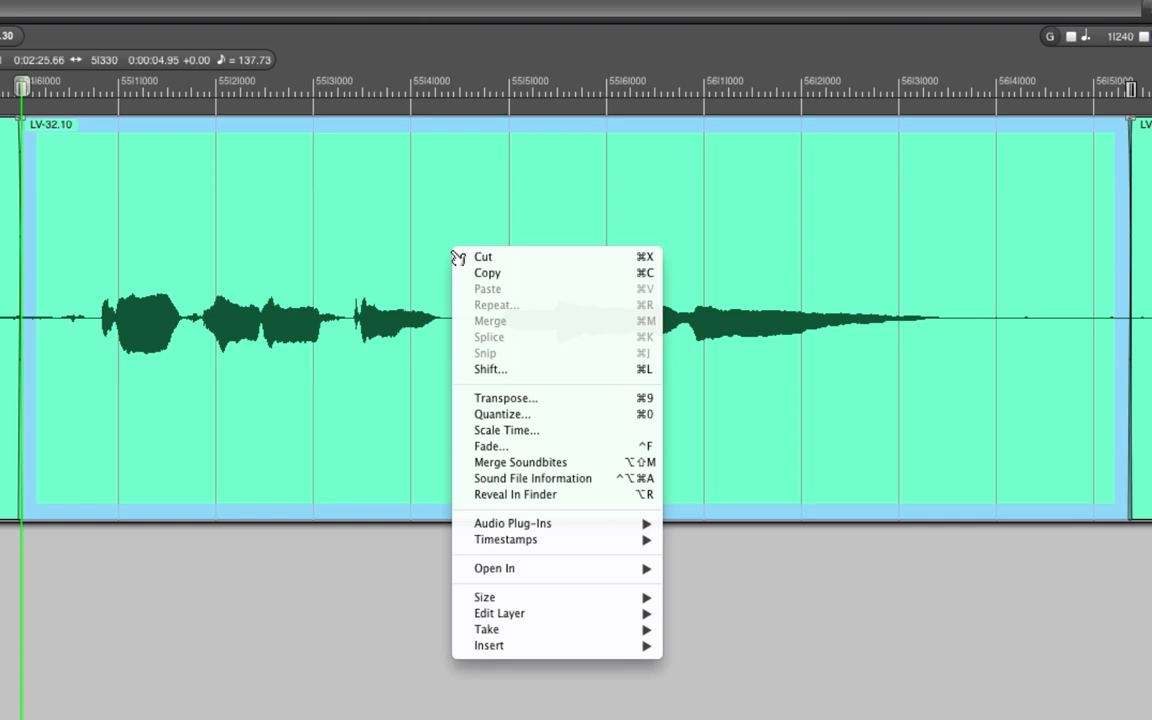
mouse_move(464, 258)
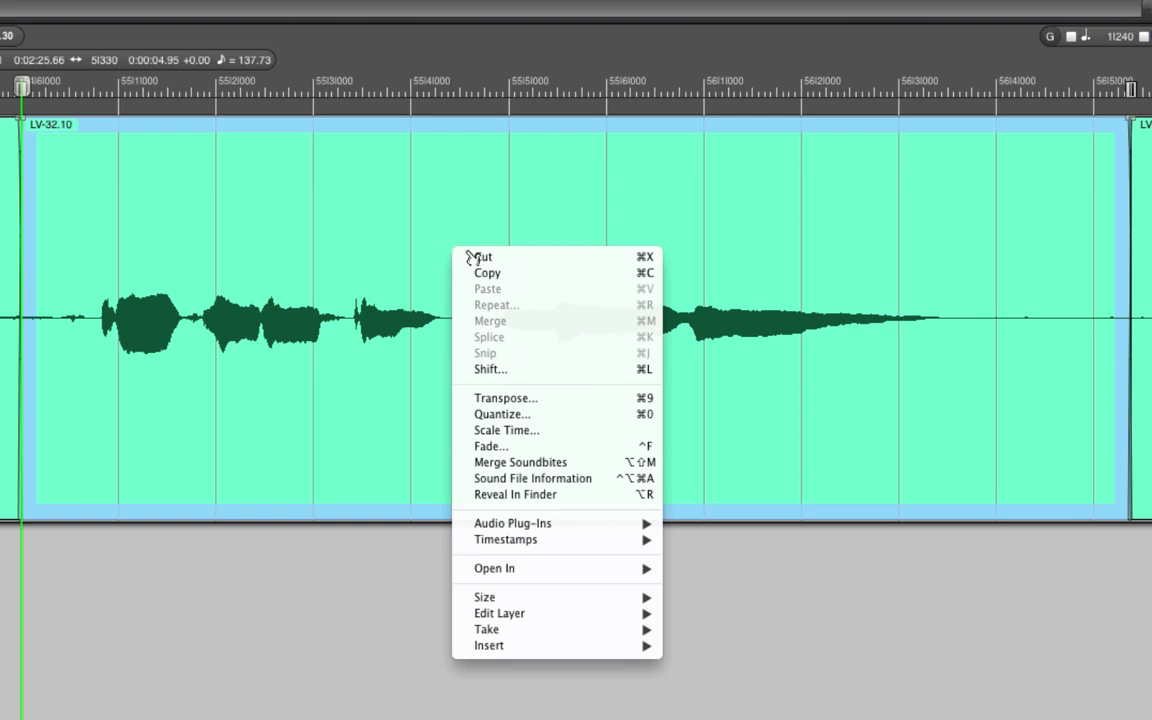
mouse_move(536, 462)
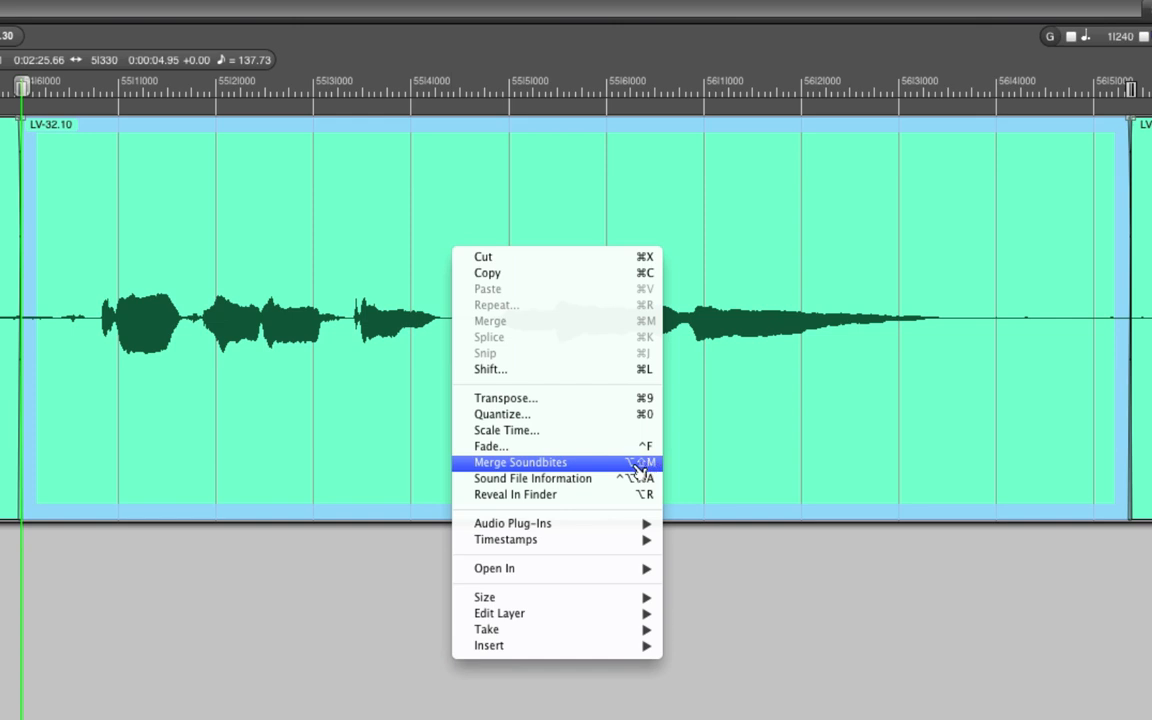
left_click(520, 462)
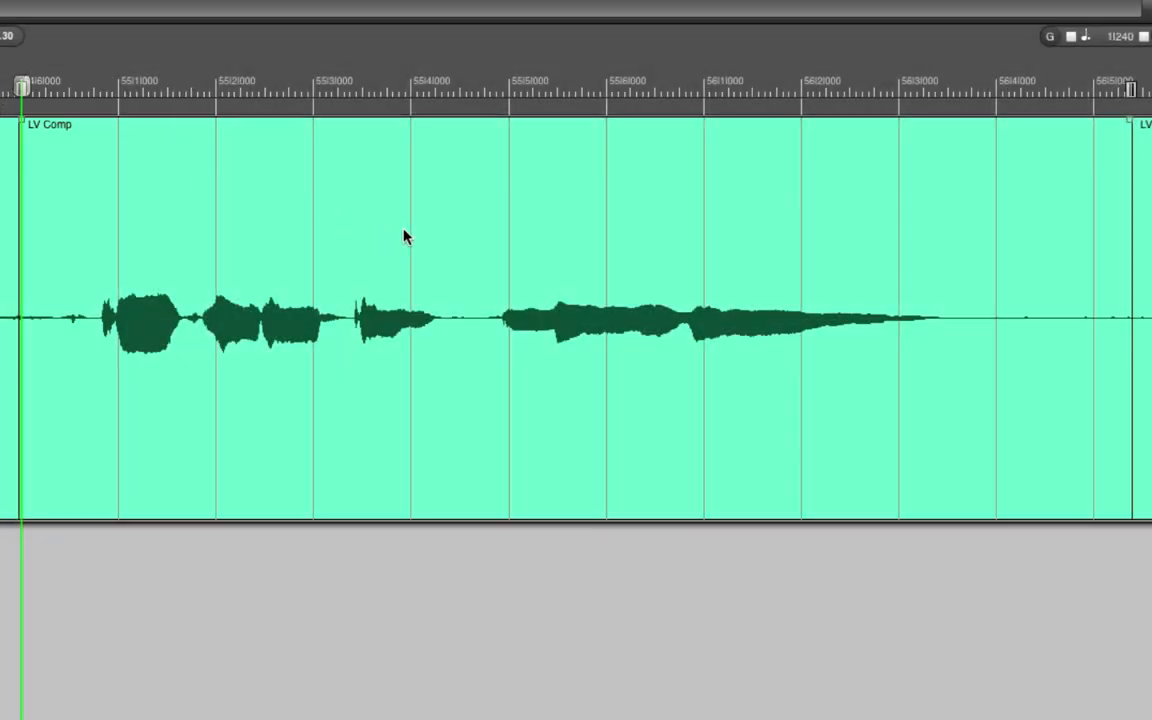
Reveal the merged LV Comp-mg.wav in the project's Audio Files folder in Finder
right_click(406, 236)
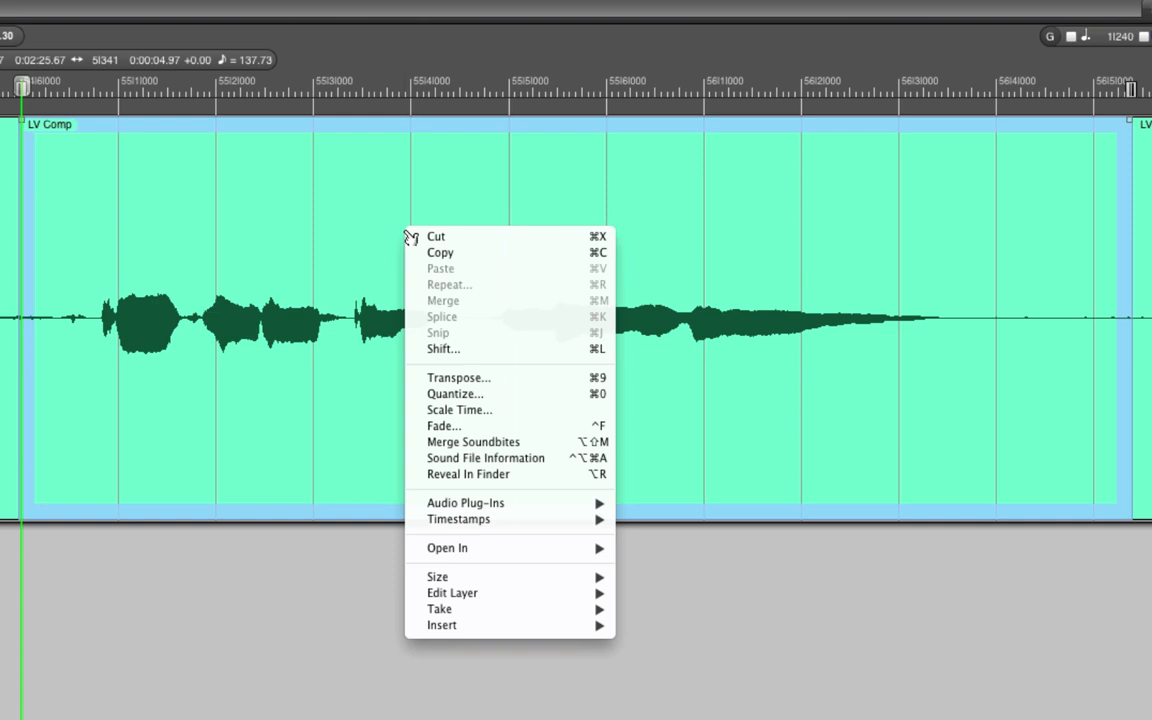
mouse_move(468, 474)
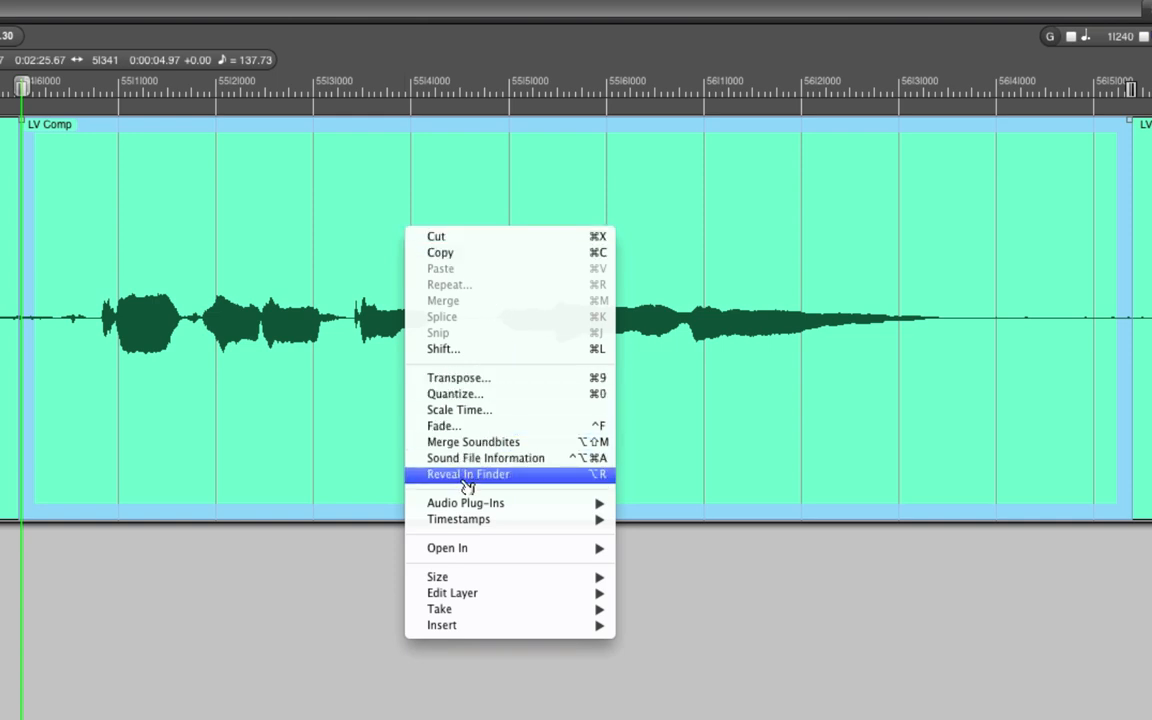
mouse_move(476, 488)
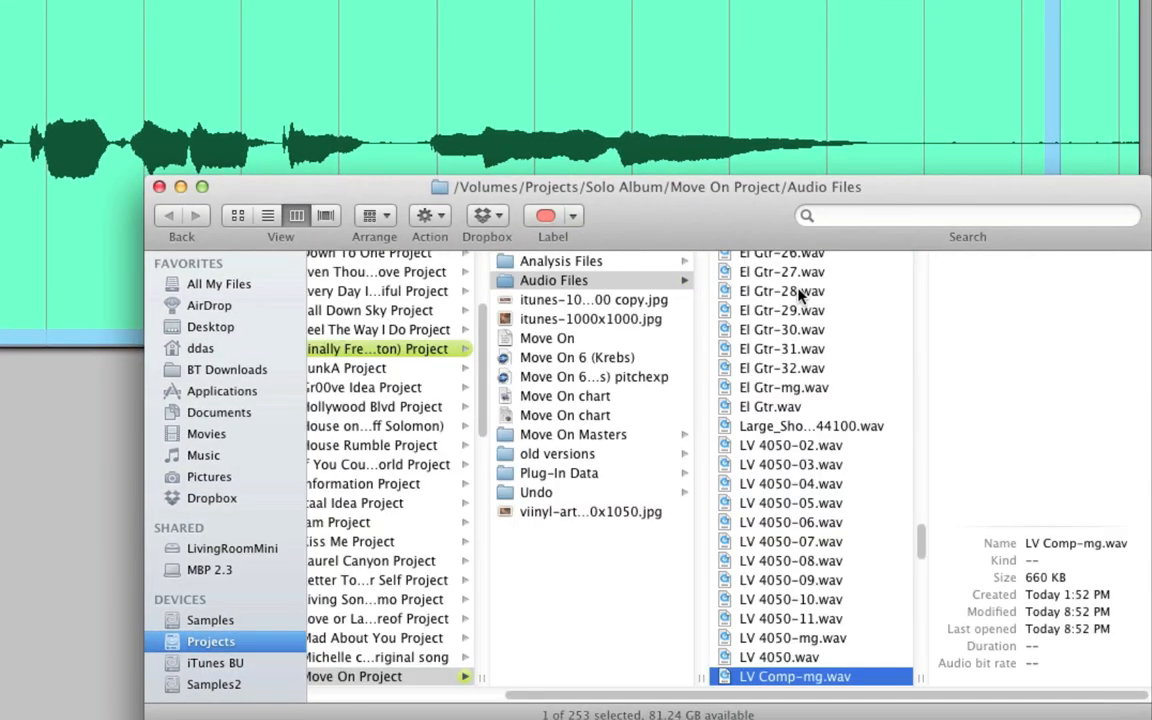
left_click(794, 676)
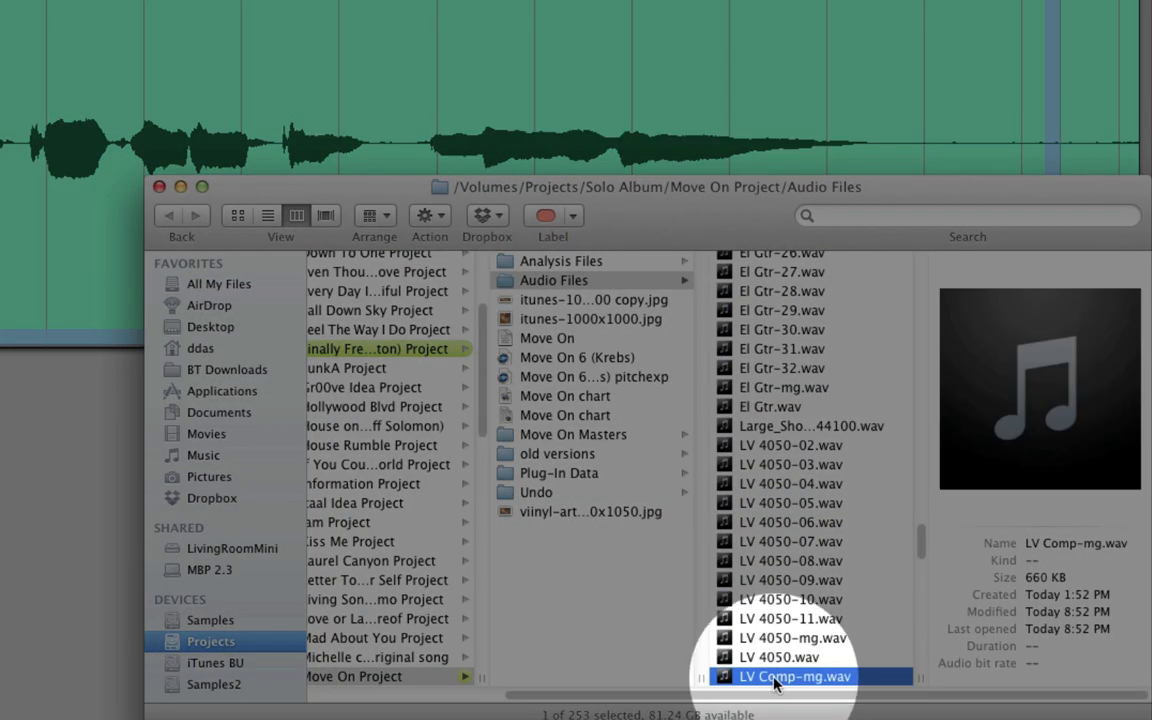